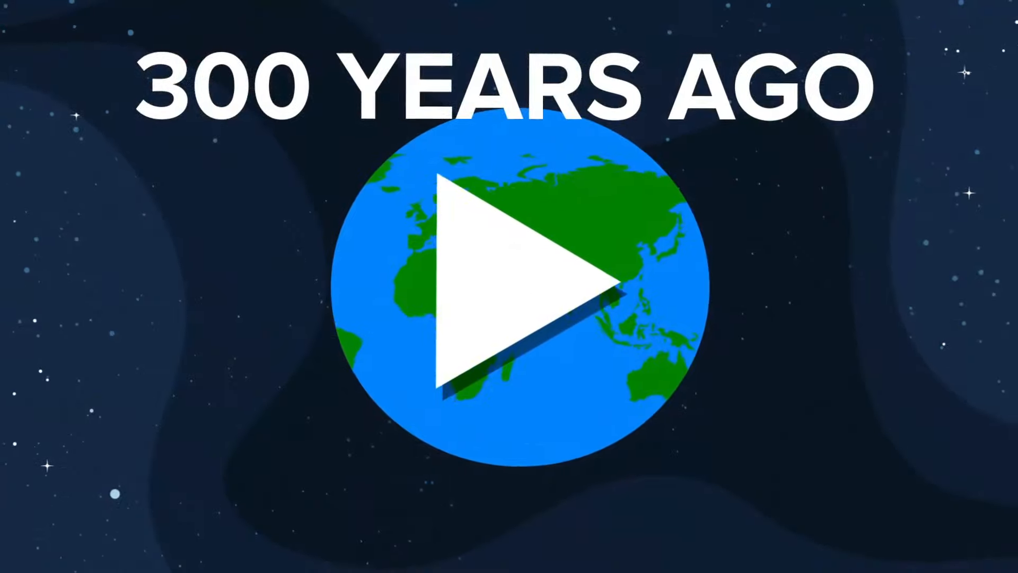
click(509, 286)
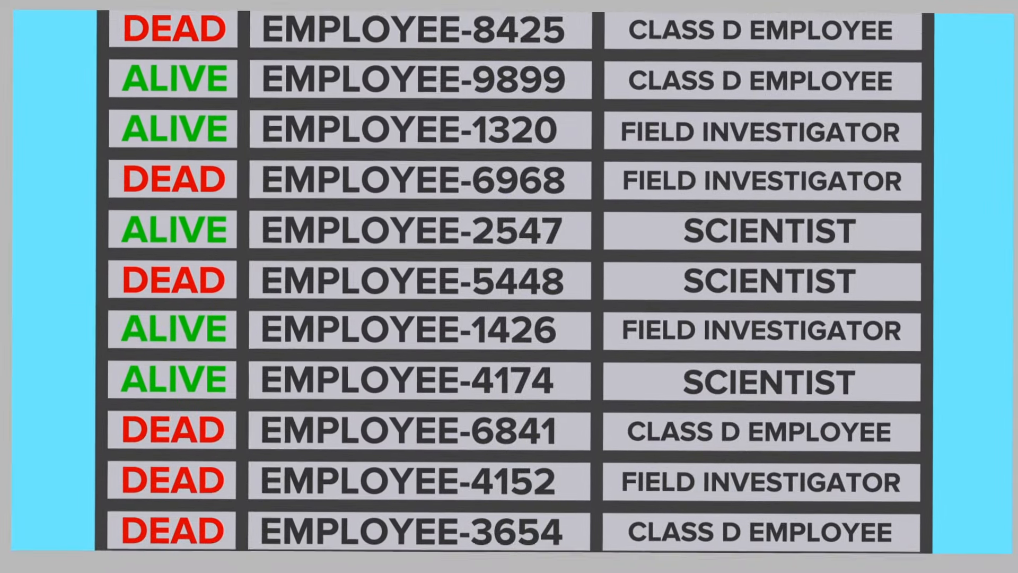
scroll(down, 3)
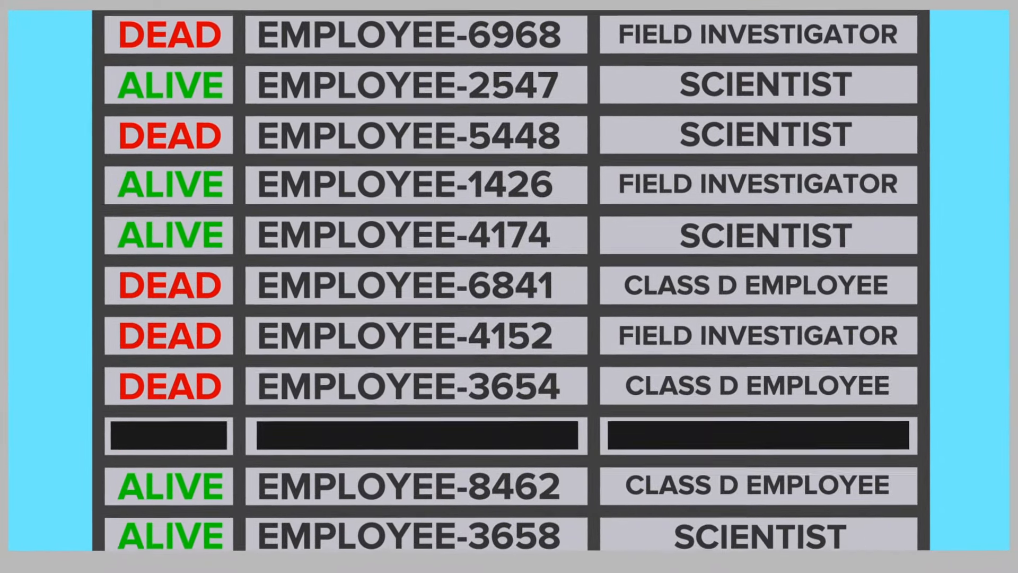